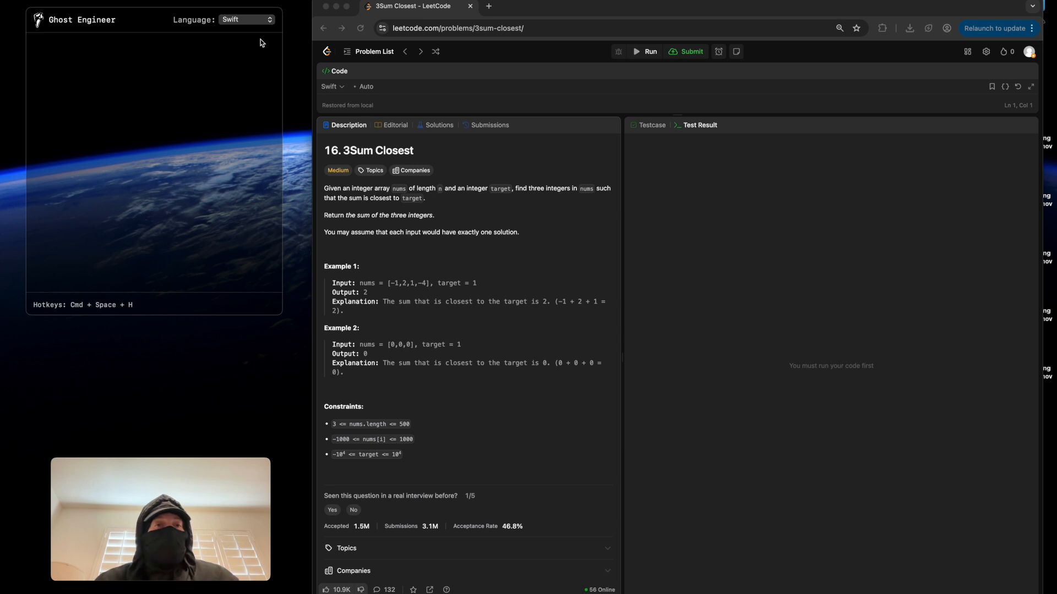
Cycle the Language setting through SwiftUI, Dart, C++, HTML and MATLAB until Swift is selected.
left_click(246, 19)
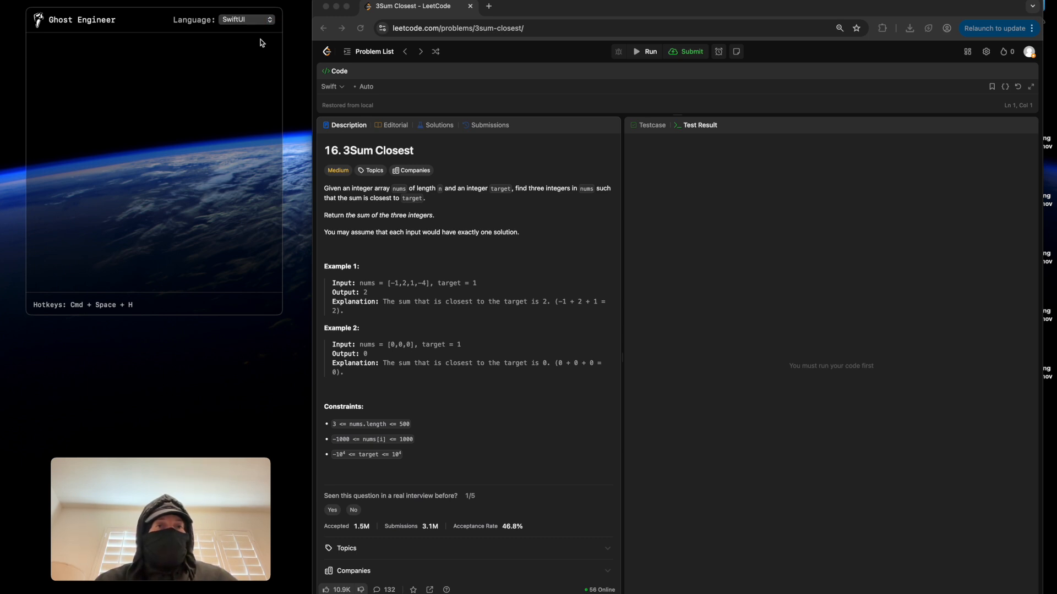
left_click(245, 18)
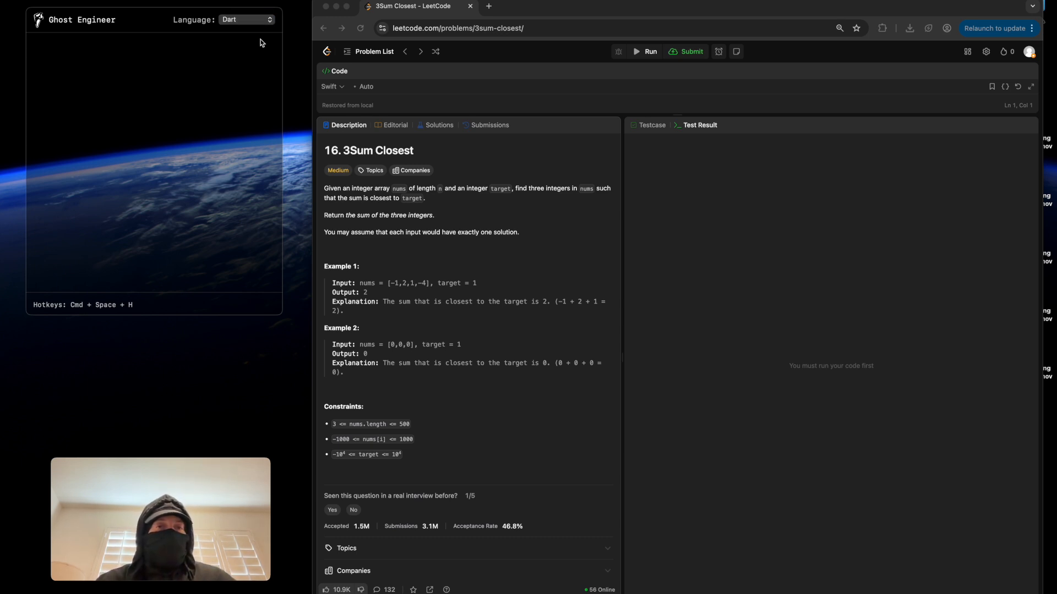
left_click(246, 18)
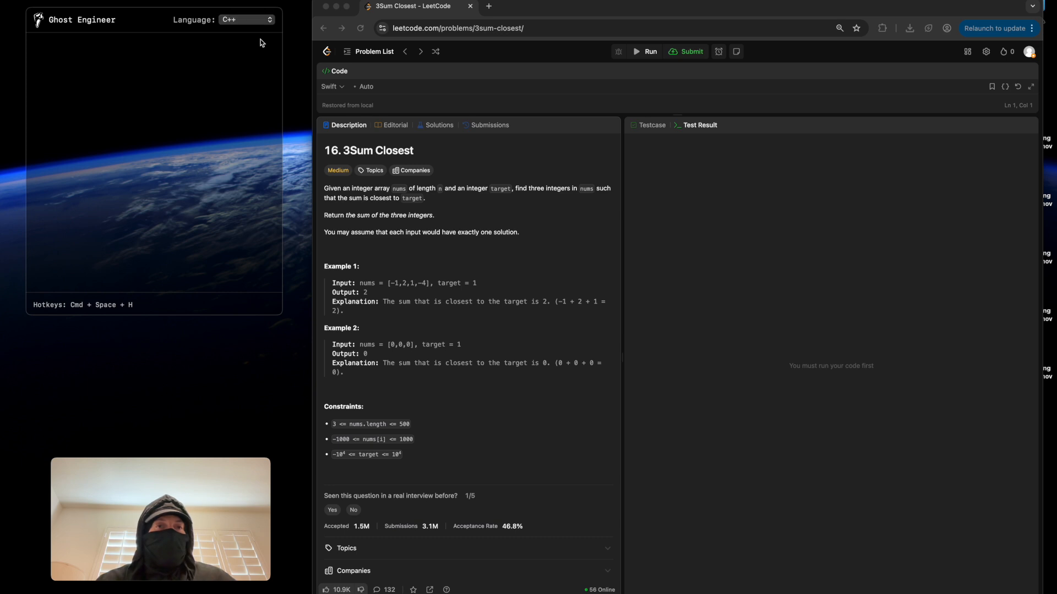
left_click(246, 18)
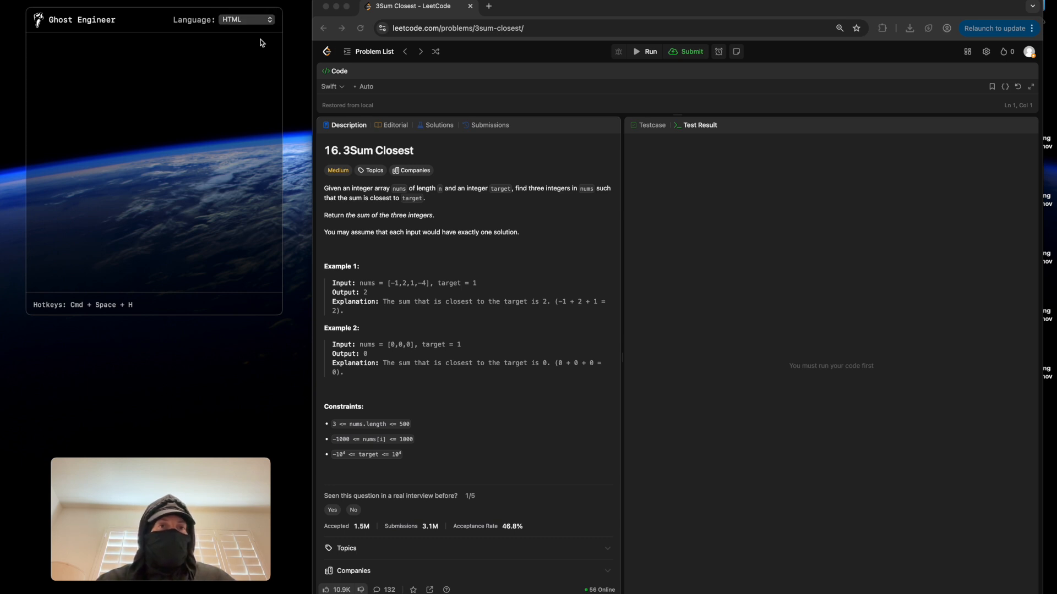
left_click(245, 18)
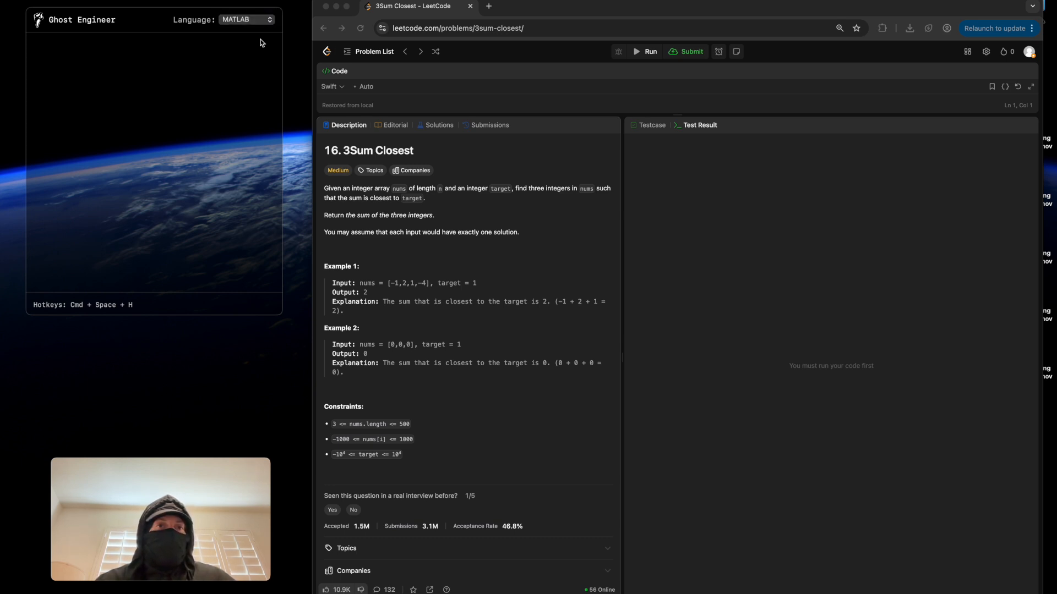
left_click(246, 18)
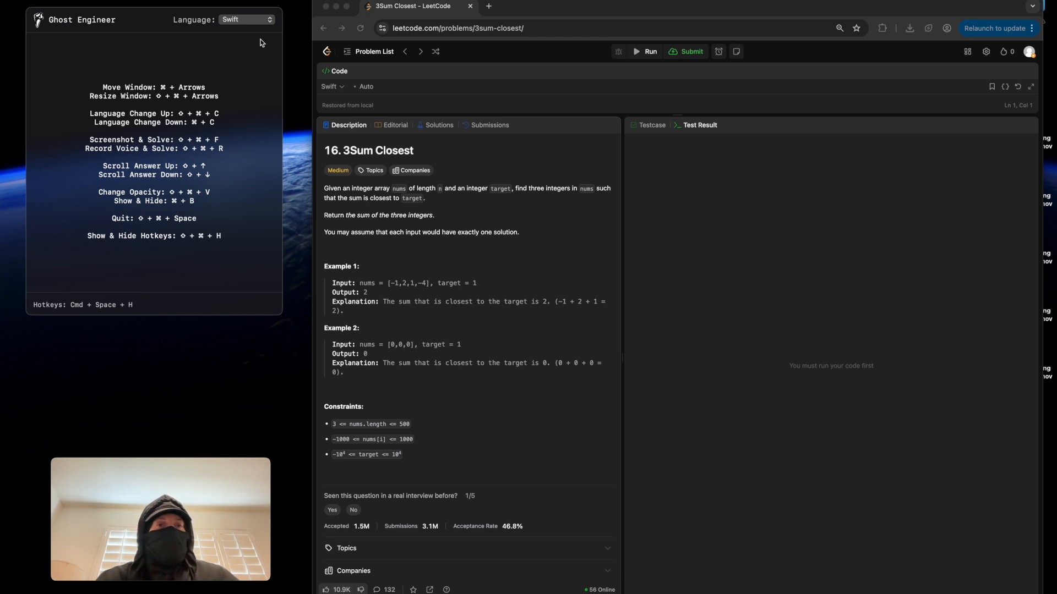
mouse_move(194, 74)
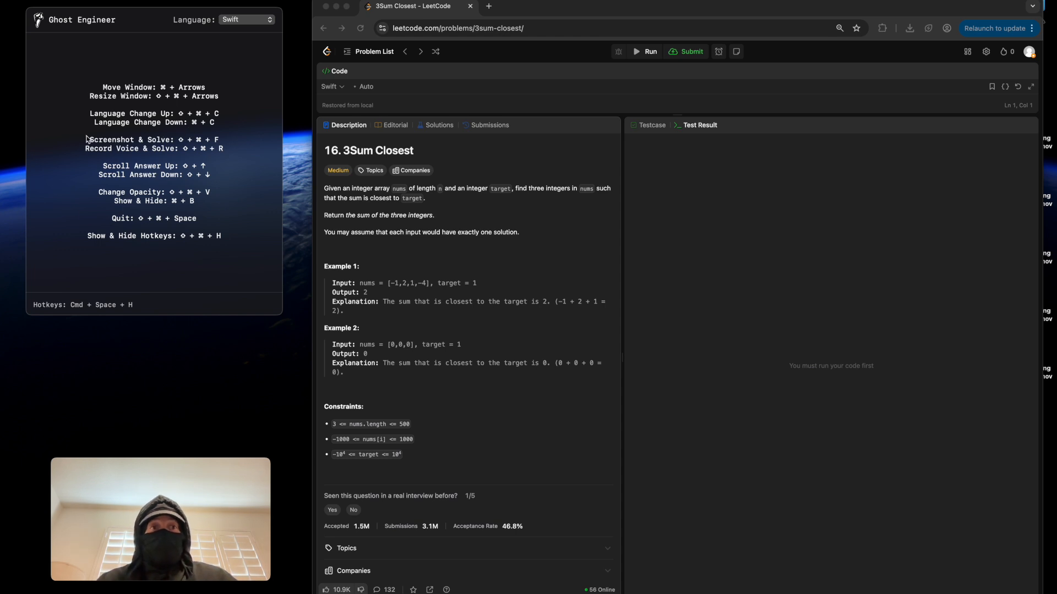
mouse_move(213, 142)
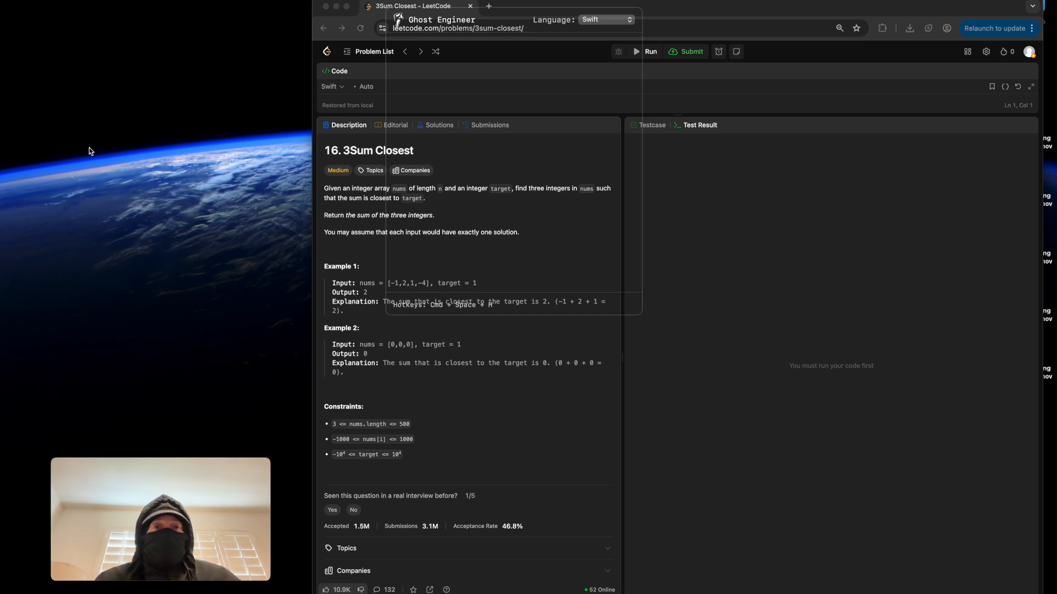
mouse_move(571, 82)
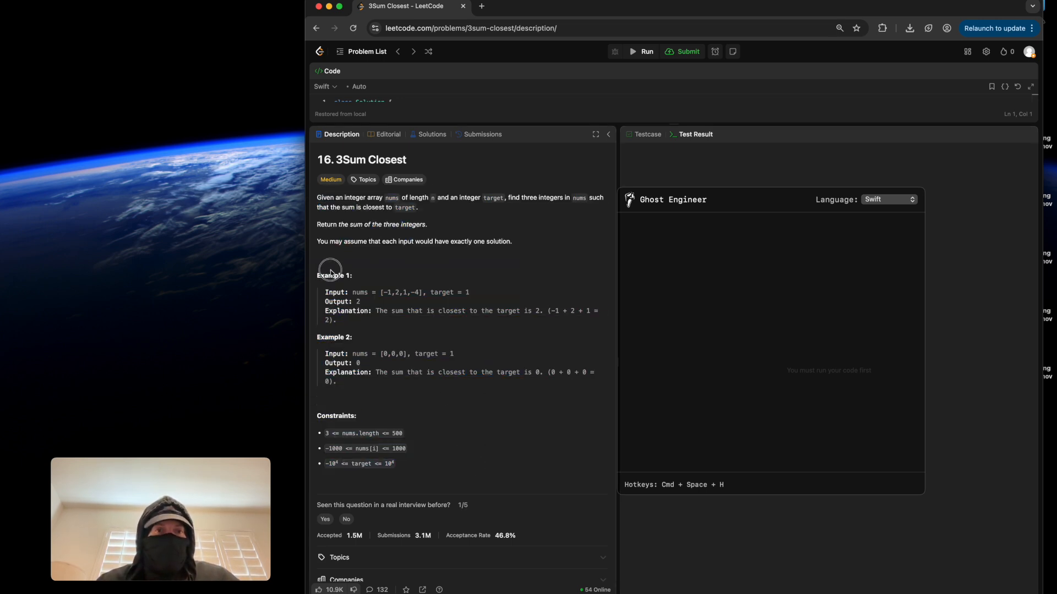
mouse_move(449, 434)
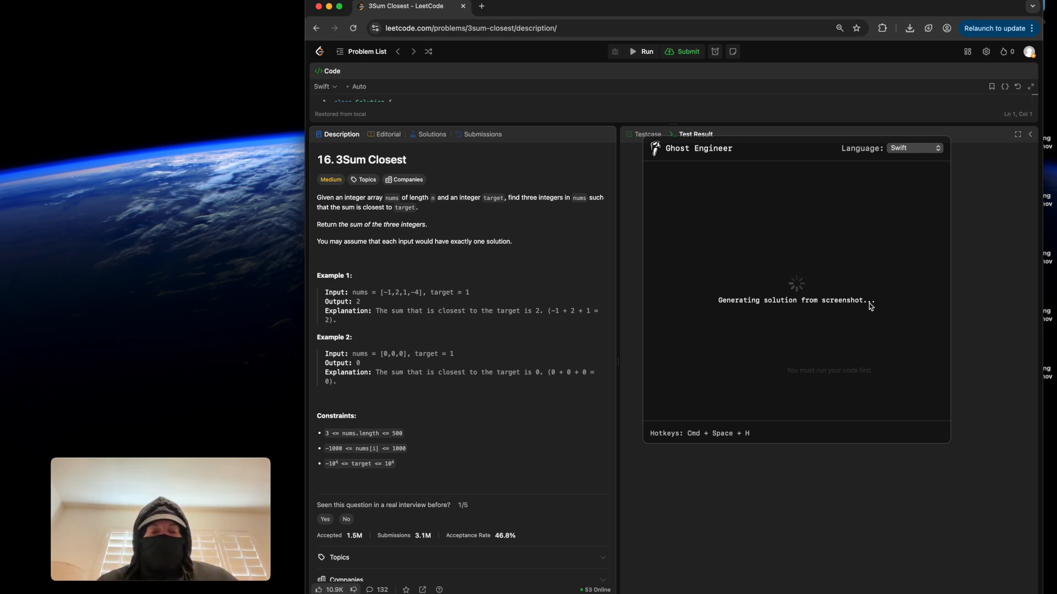
Move the Ghost Engineer window up over the LeetCode page while the solution generates.
left_click_drag(698, 149, 467, 225)
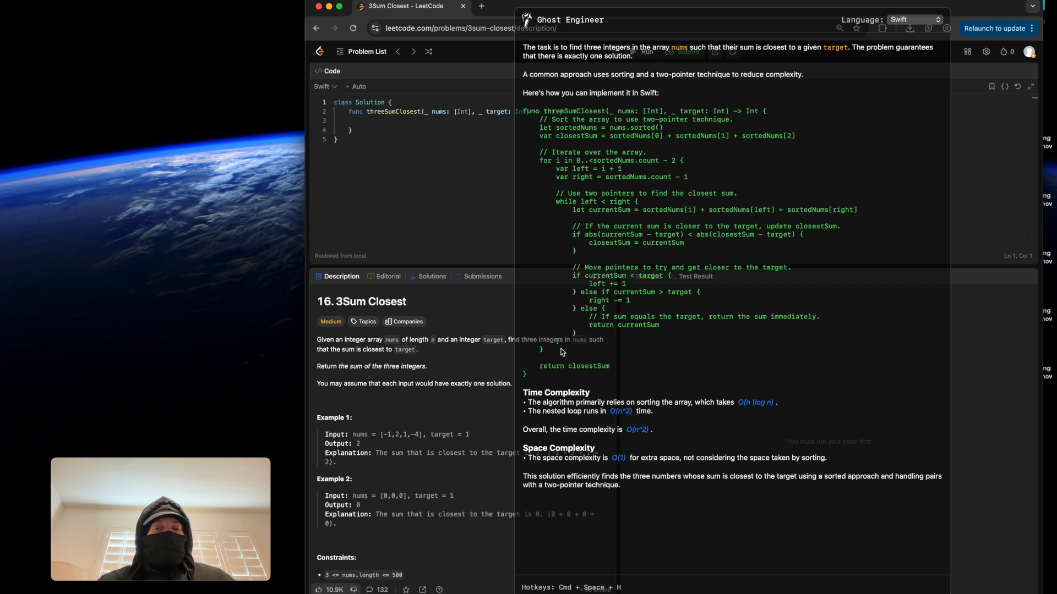
mouse_move(547, 397)
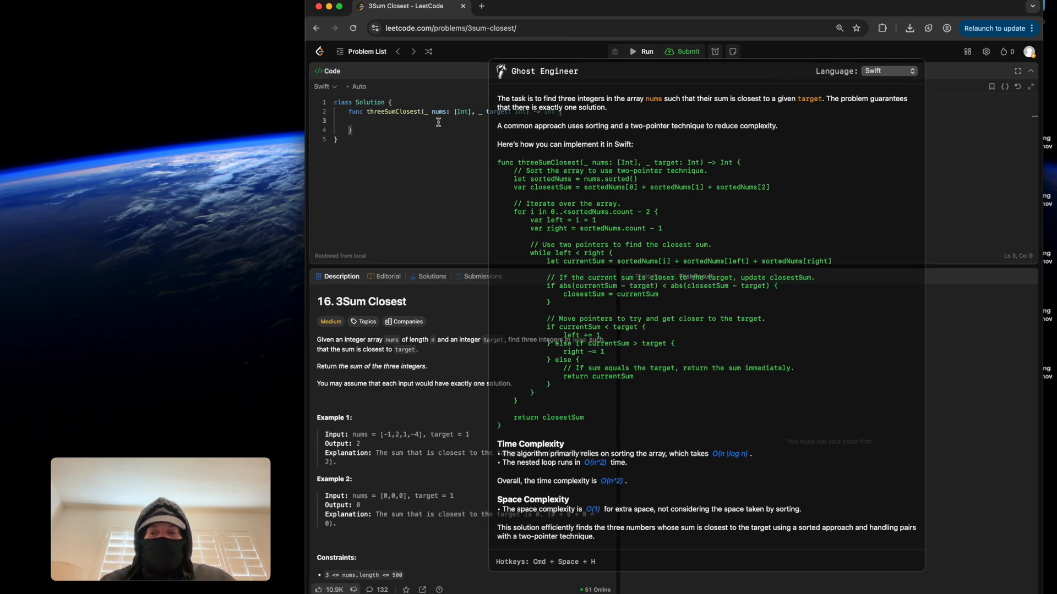
Enter the Swift code starting 'let sortedNums' and the 'for i in 0..<sortedNums.count' loop.
type("let sortedNums = nums.sorted(")
type("var closestSum = sortedNums[0] + sortedNums[1] + sortedNums[2")
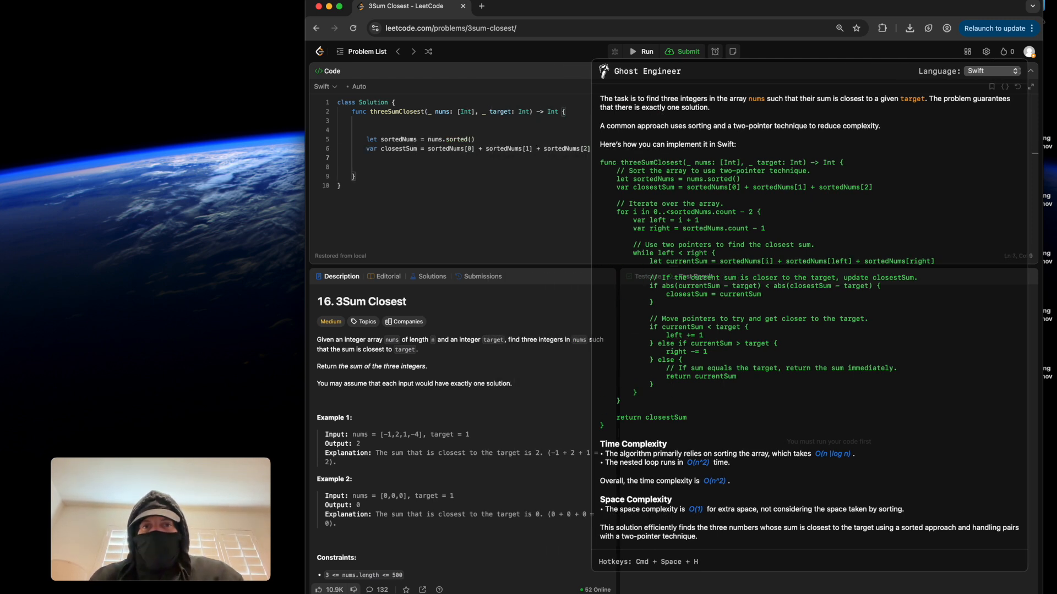
type("for i in 0..<sortedNums.count")
type("return closestSum")
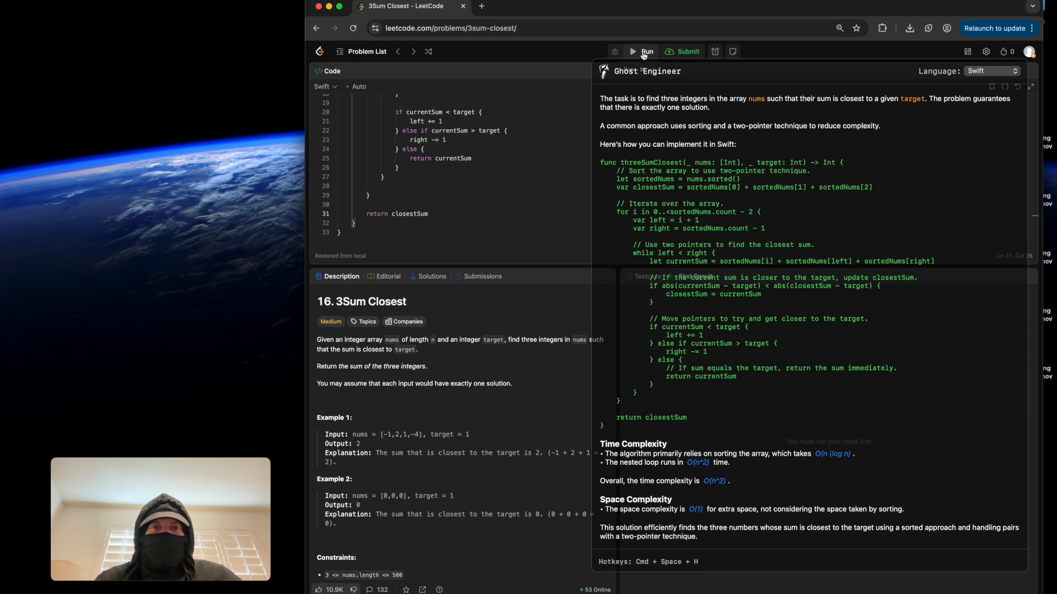
Run the solution on the sample cases, check Case 2 is Accepted, and submit for full judging.
left_click(645, 52)
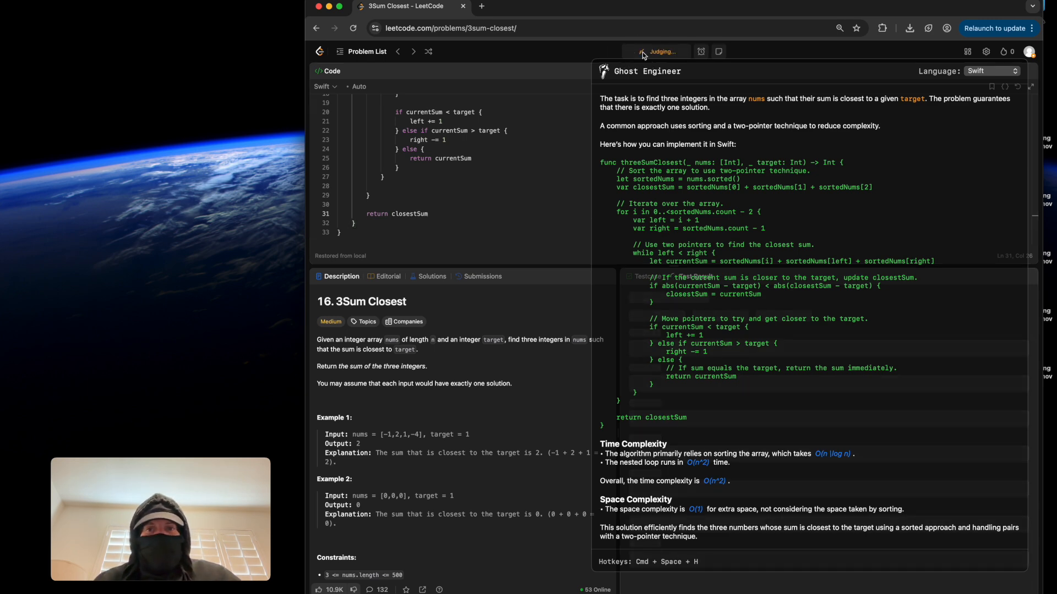
left_click(659, 52)
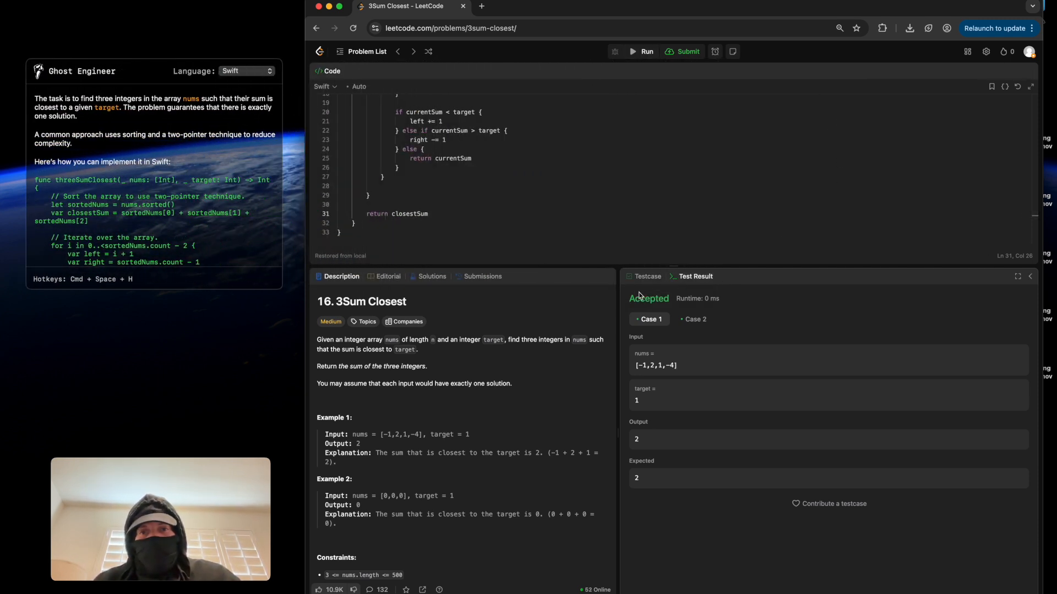
left_click(696, 319)
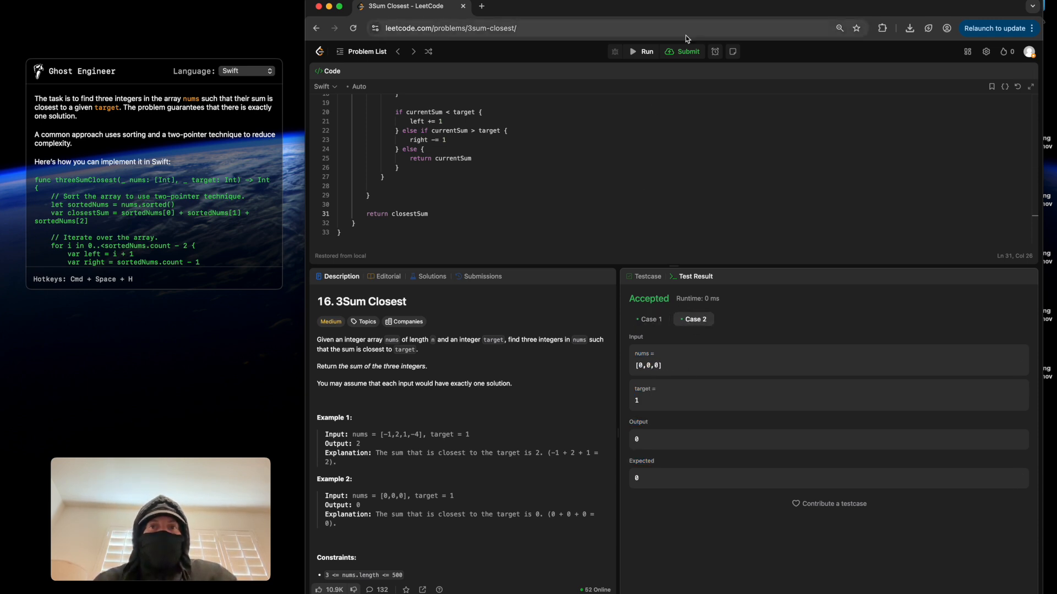
left_click(684, 52)
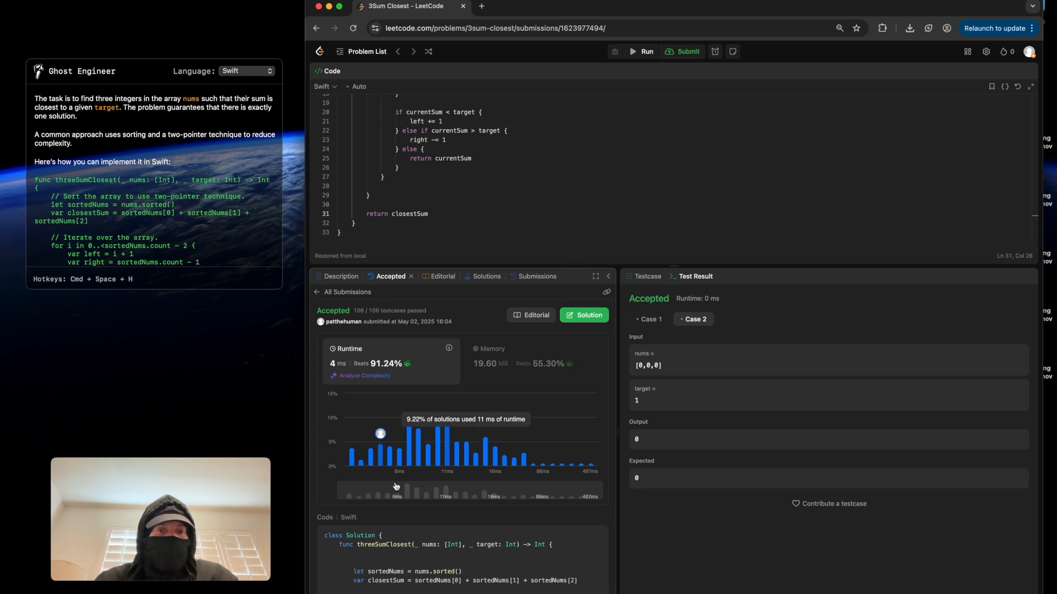
mouse_move(369, 367)
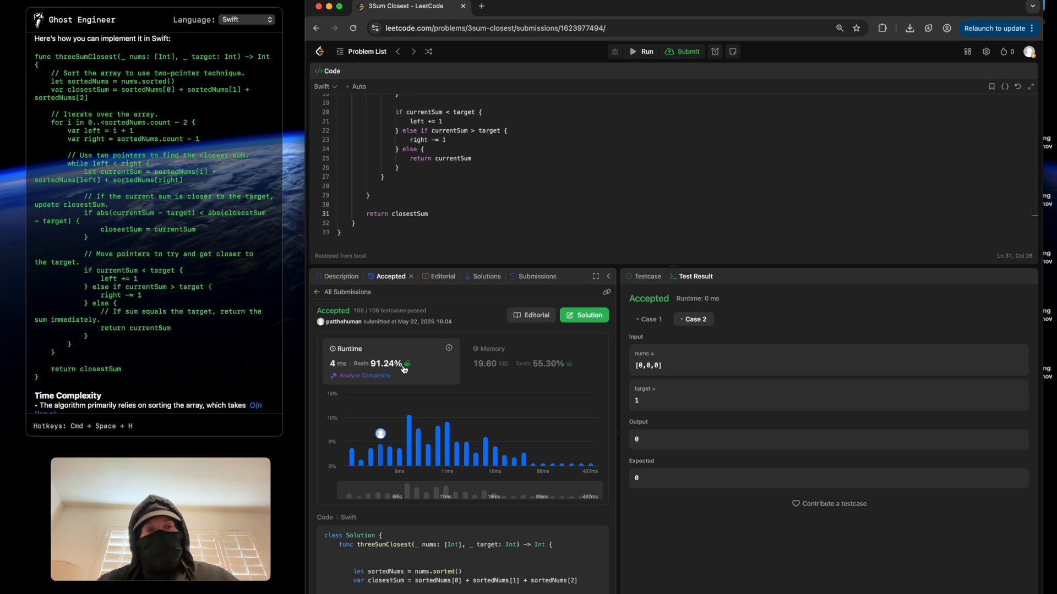
Scroll the Ghost Engineer answer to read the full Swift solution and complexity notes.
scroll("down", 3)
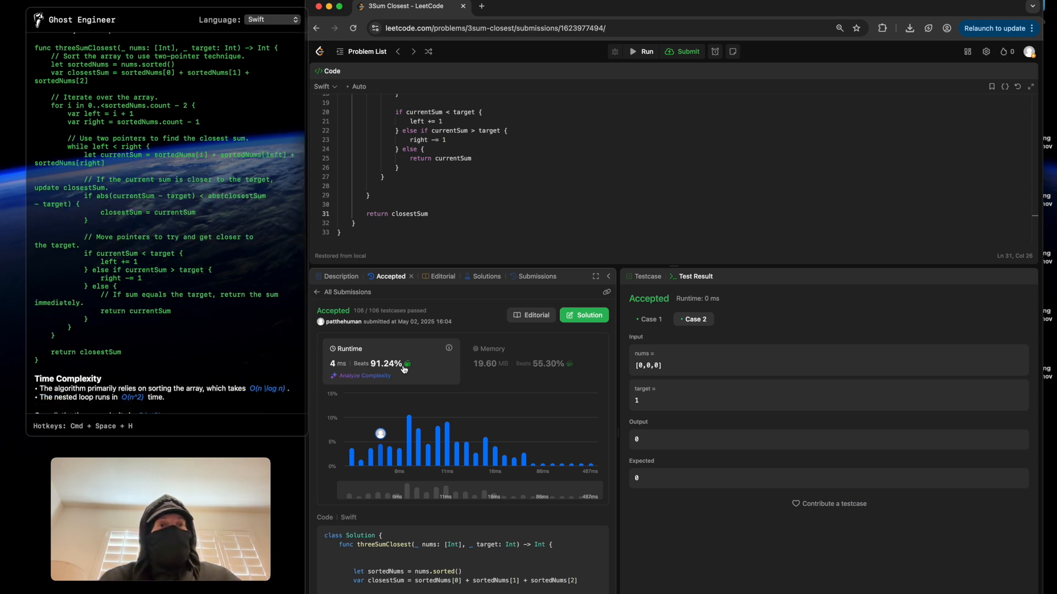